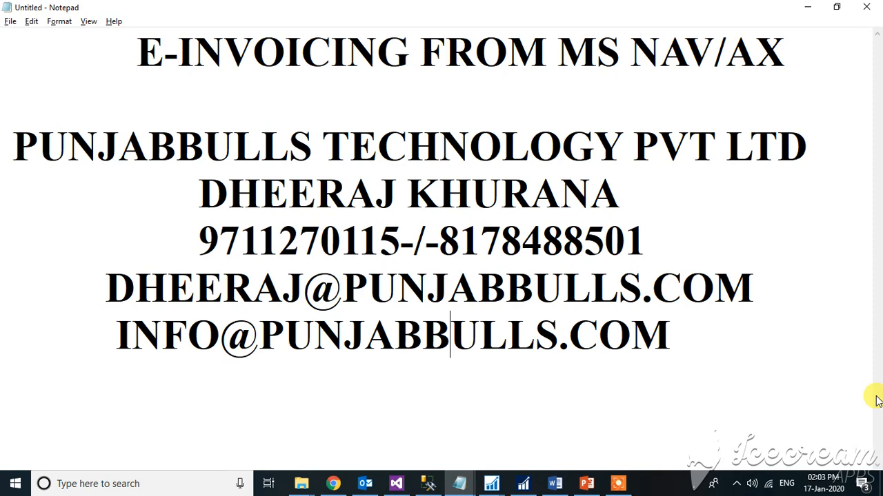
mouse_move(485, 411)
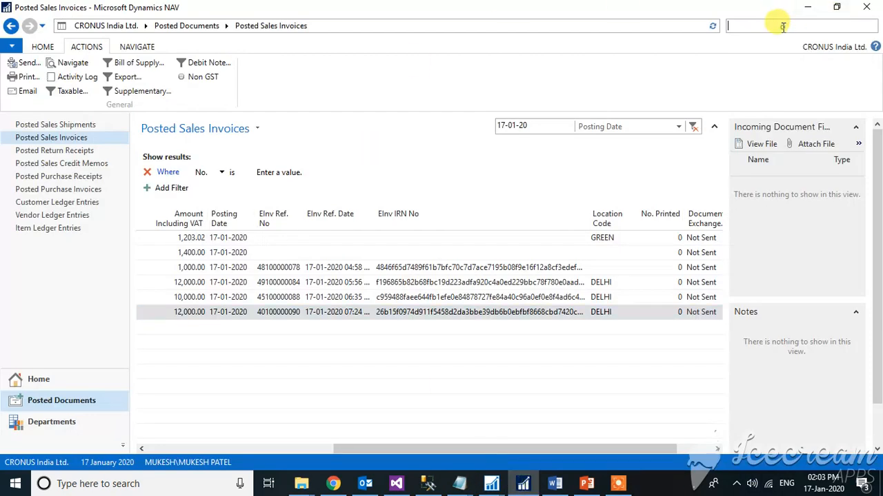
Start a new sales order from the Sales Orders list found via search
text(SALES OR)
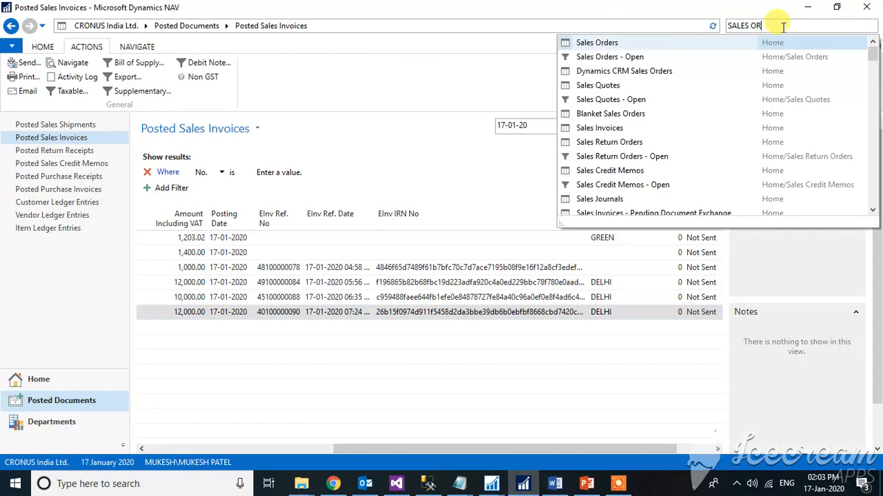
click(596, 41)
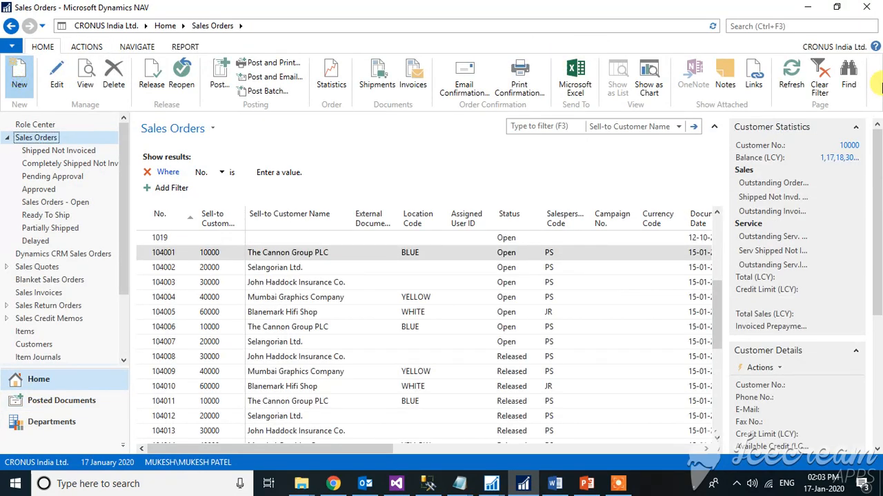
click(20, 74)
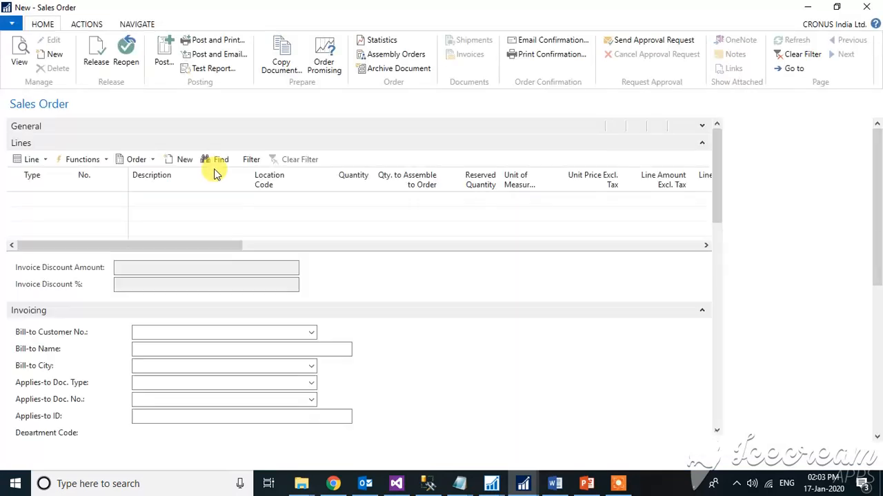
Set the Sell-to customer to The Cannon Group PLC and accept the credit limit warning
click(702, 125)
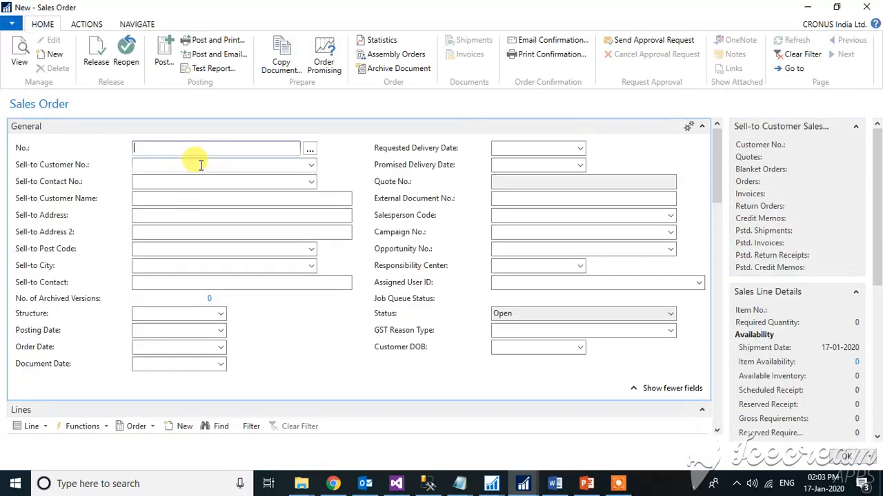
text(THE)
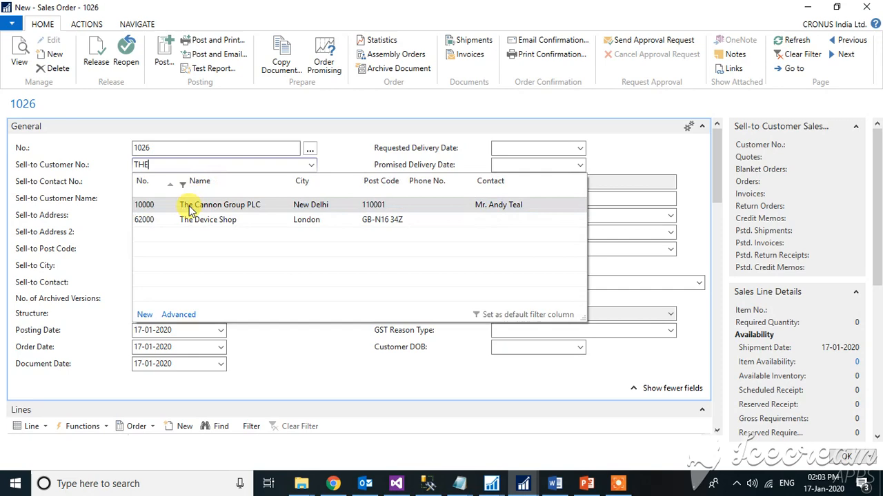
click(227, 205)
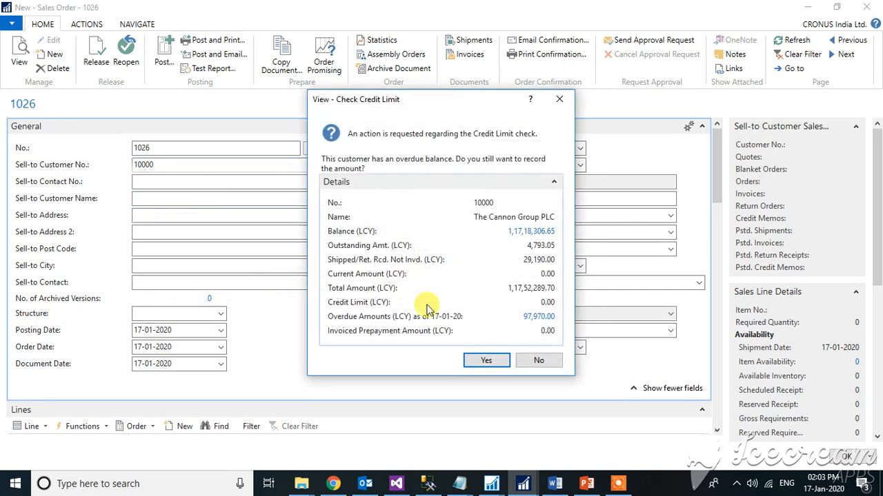
click(486, 359)
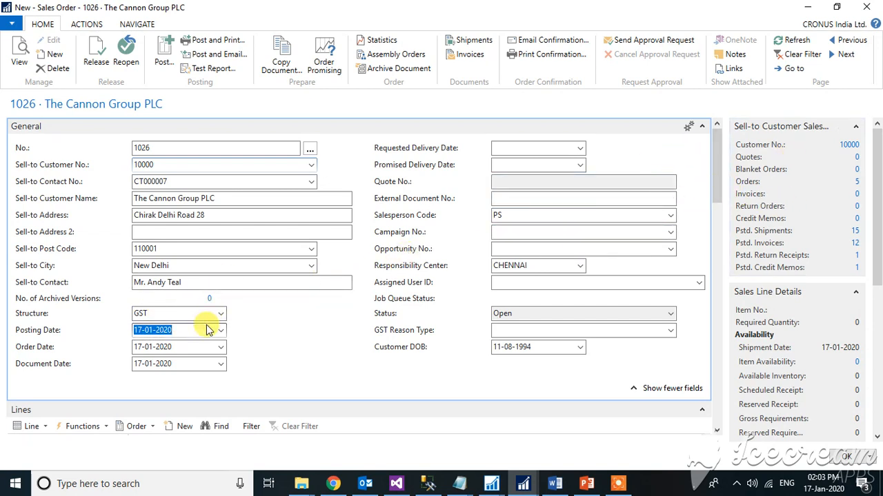
mouse_move(701, 131)
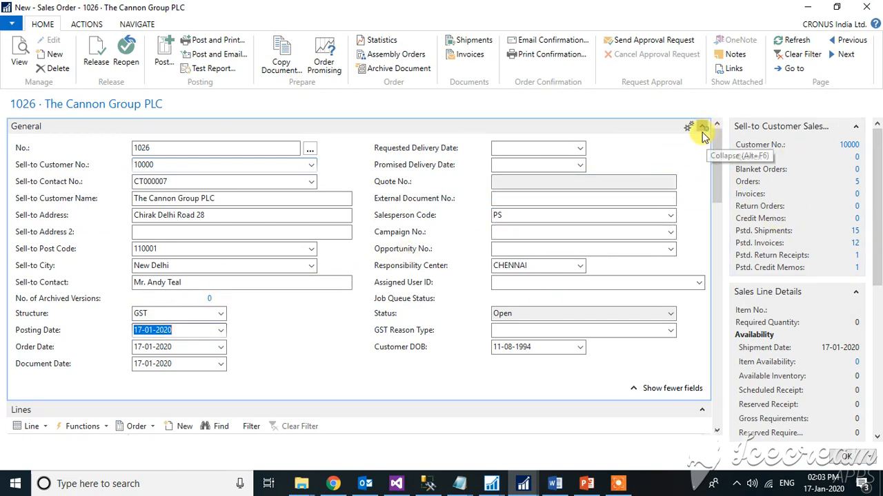
Add an Item line for Wheat, quantity 1300 at unit price 4,500
click(702, 126)
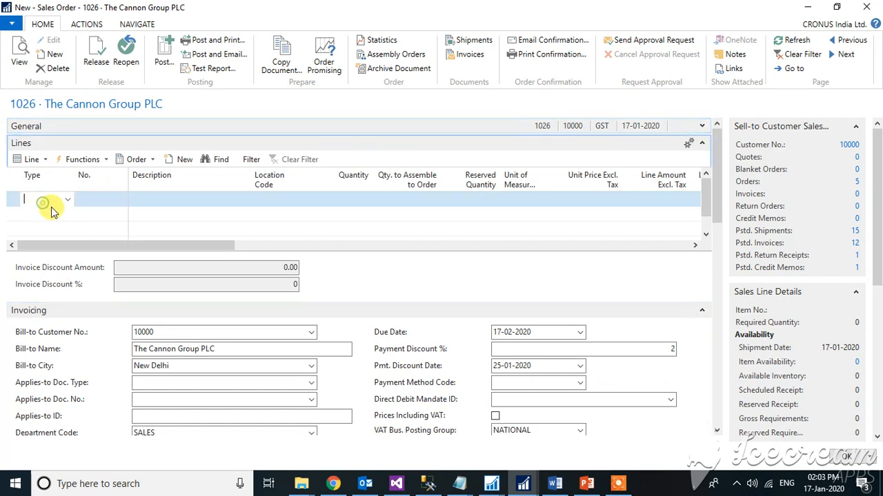
click(31, 198)
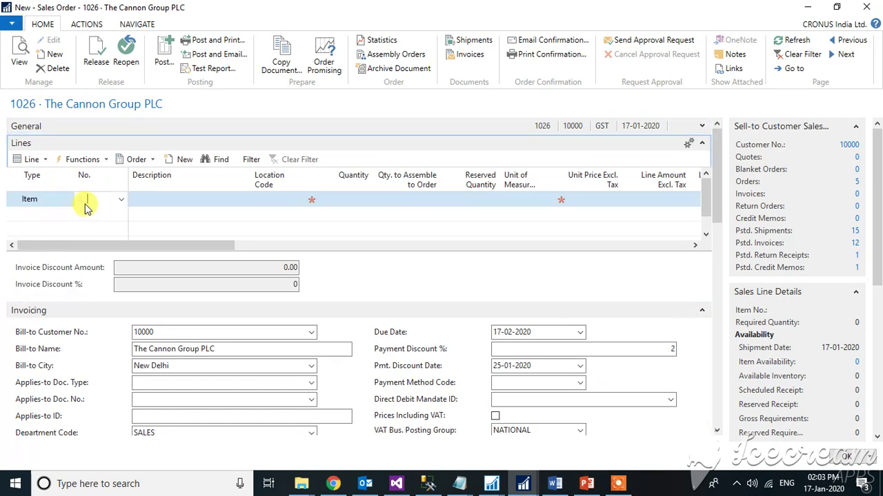
text(WHE)
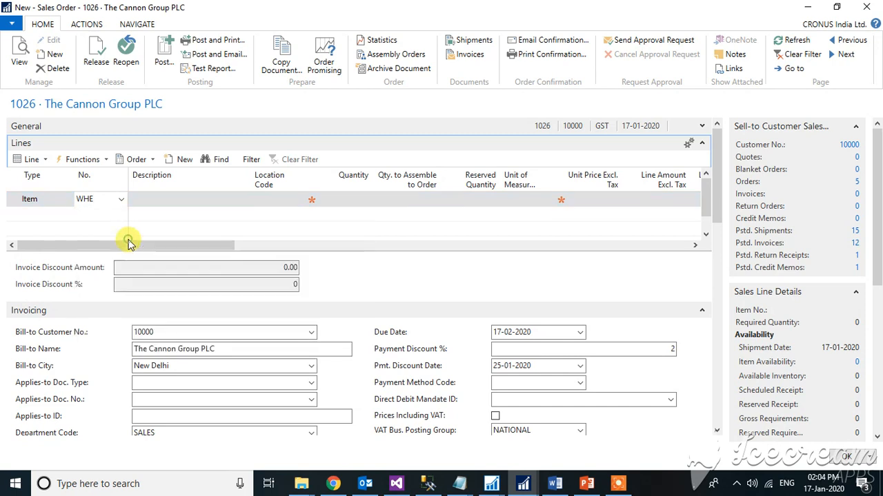
click(353, 198)
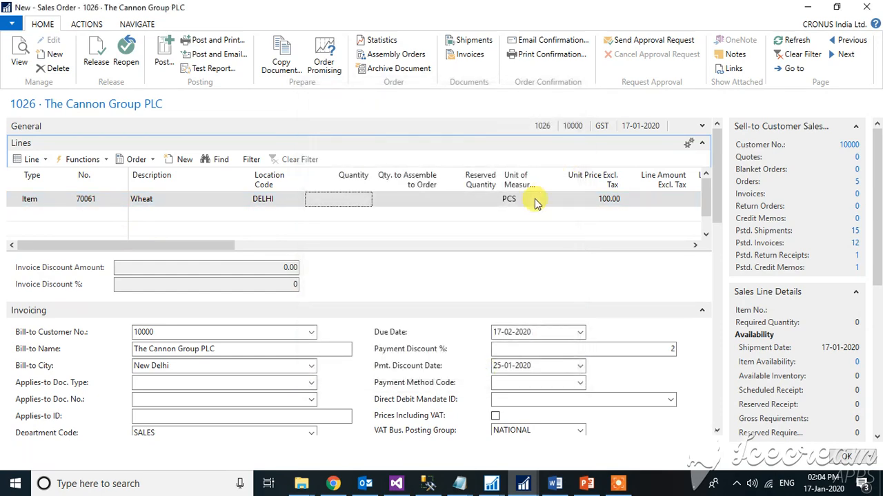
text(1300)
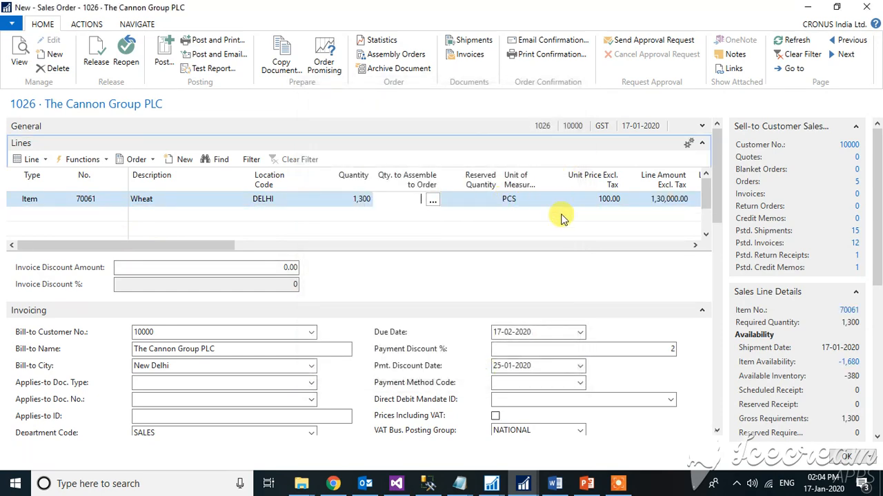
click(592, 199)
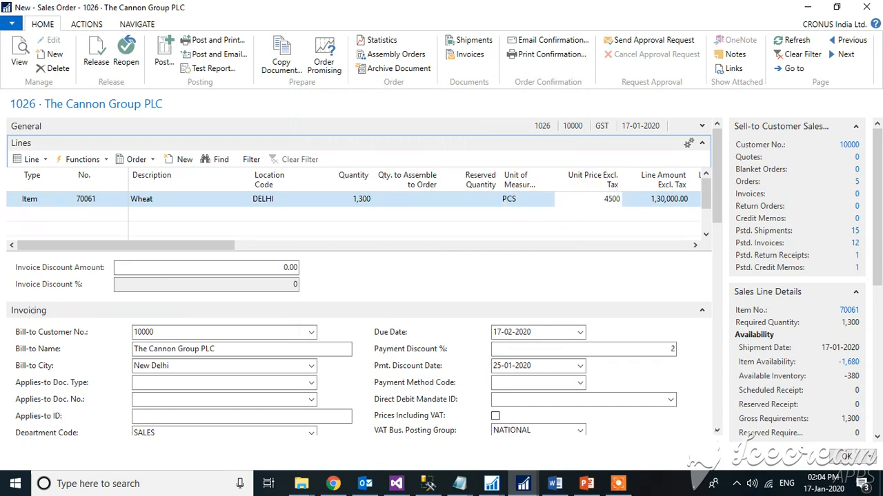
click(590, 198)
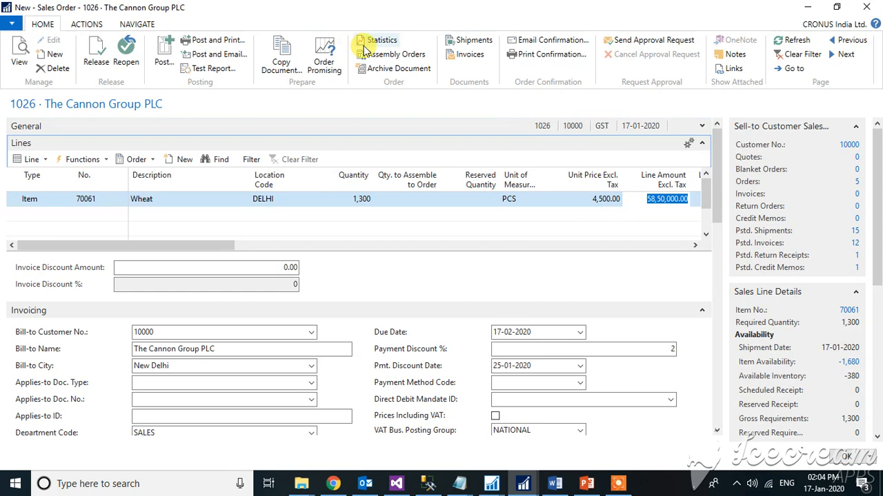
Review the sales order statistics totalling 58,50,000 and close them
click(383, 40)
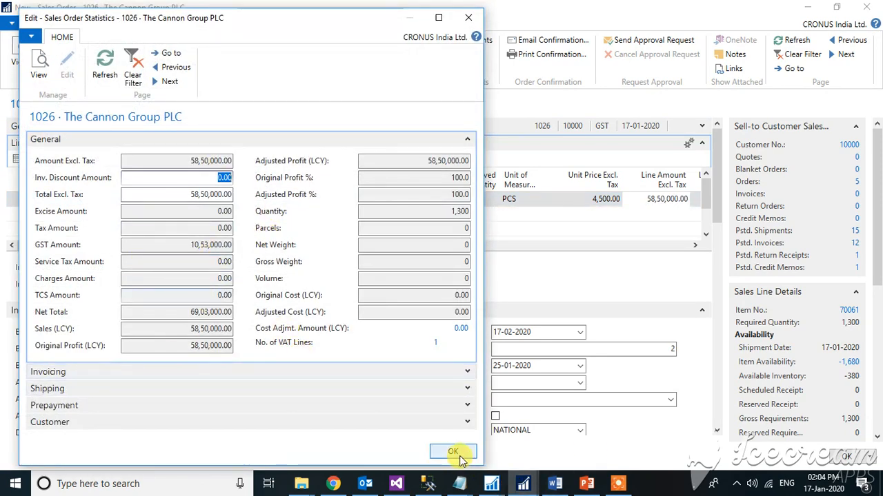
click(452, 452)
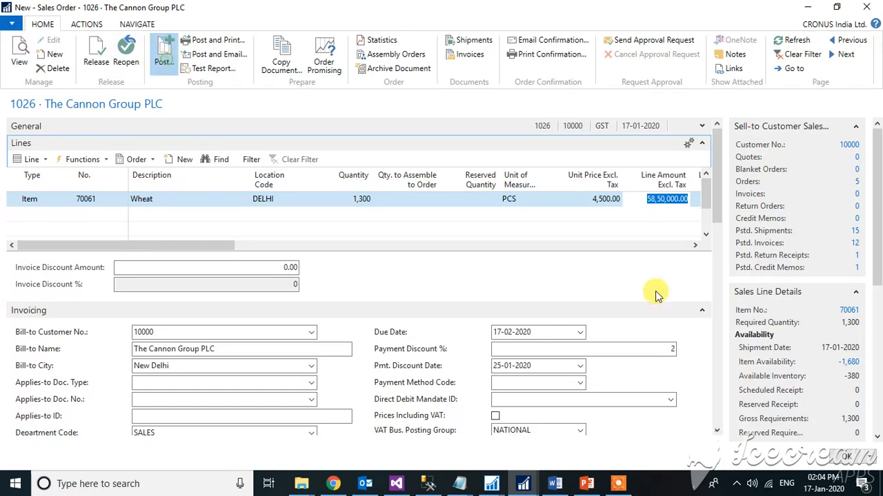
Post the order, confirm e-invoice generation and acknowledge the returned ACKNo, ACKDate and IRN
click(163, 54)
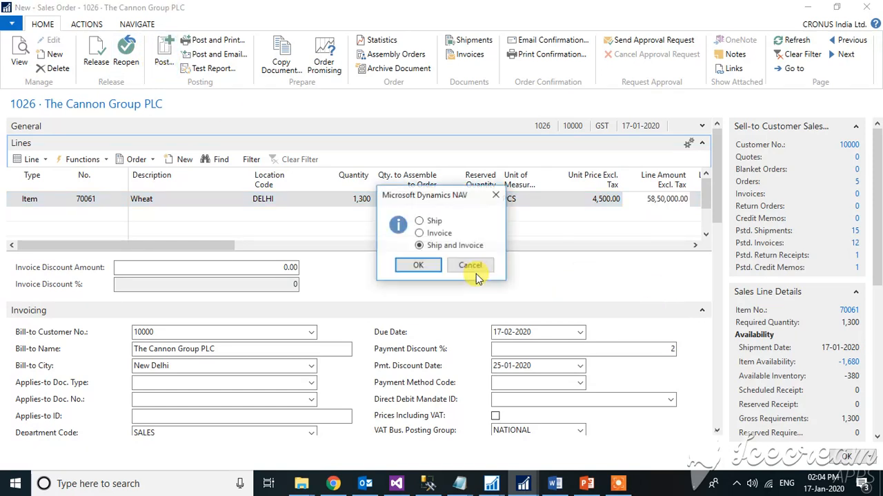
click(418, 265)
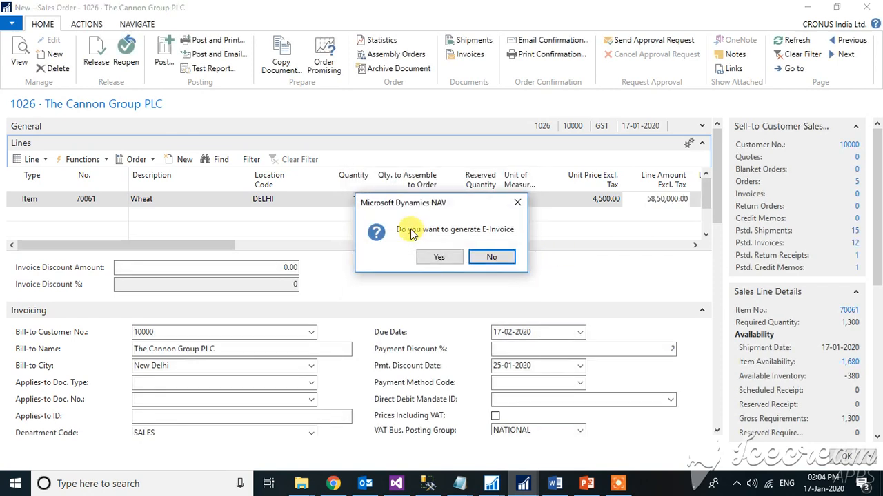
mouse_move(516, 245)
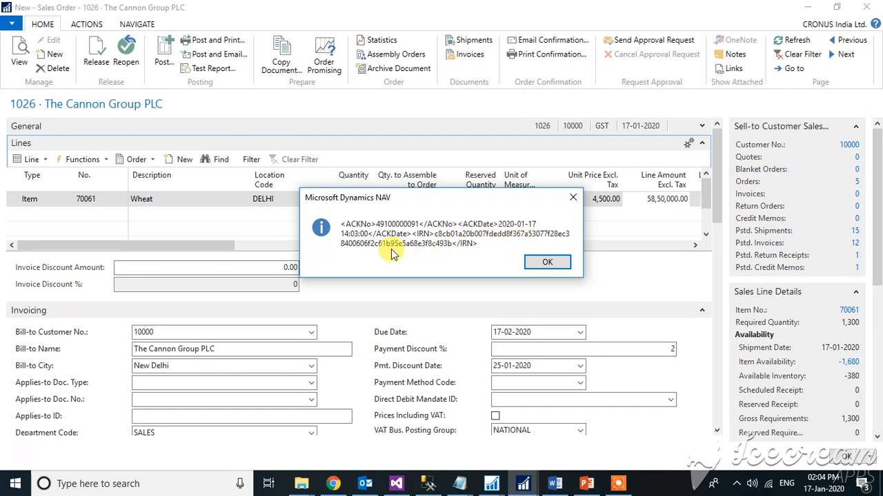
mouse_move(474, 260)
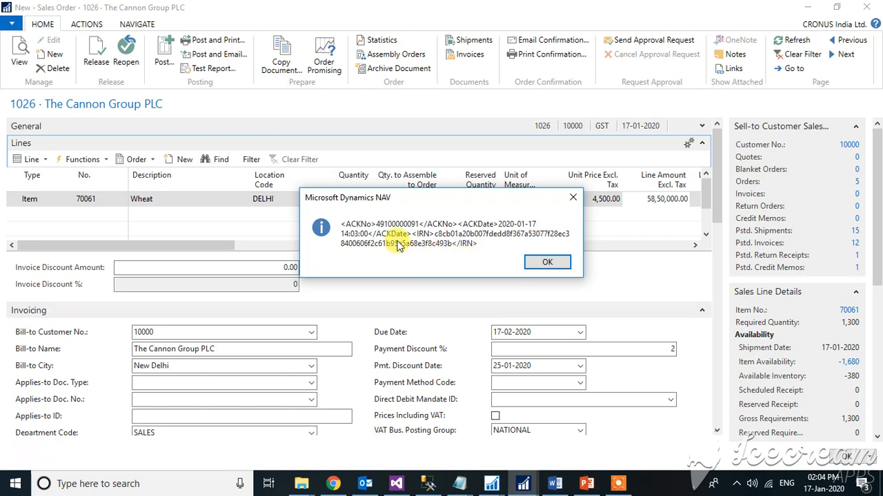
mouse_move(526, 250)
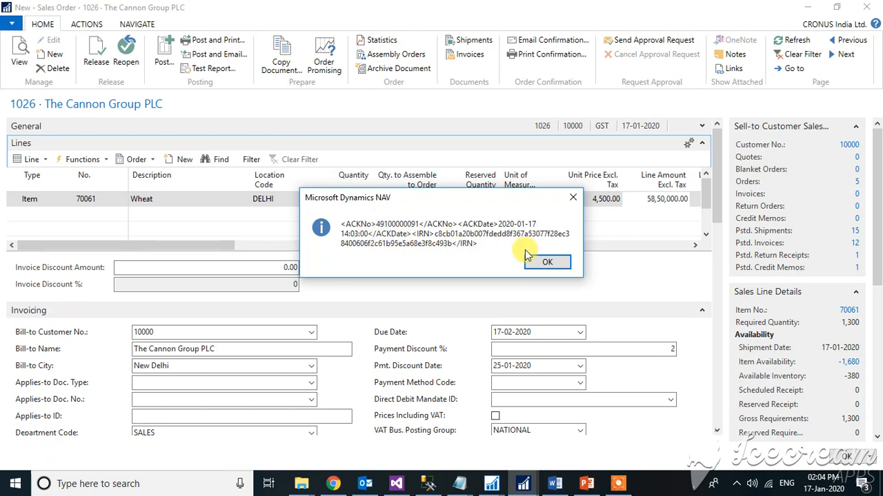
click(546, 262)
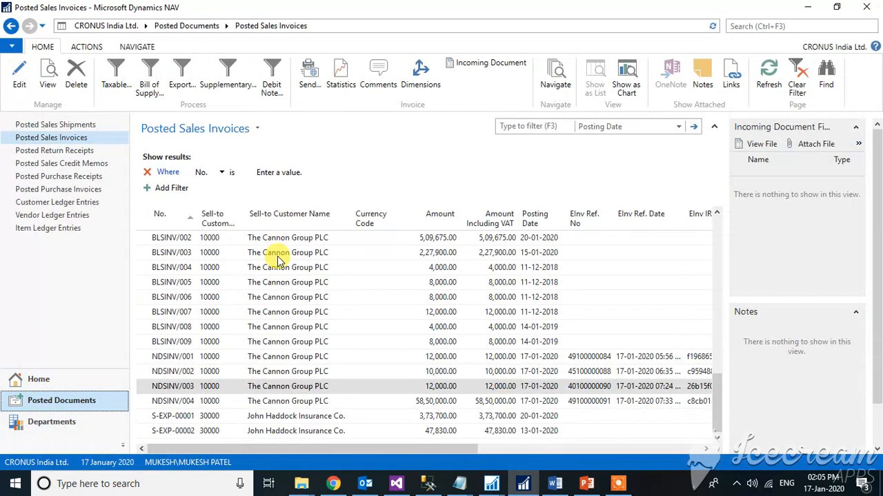
Filter Posted Sales Invoices to customer 10000 and posting date 17-01-20, revealing the Elnv IRN No column
right_click(287, 268)
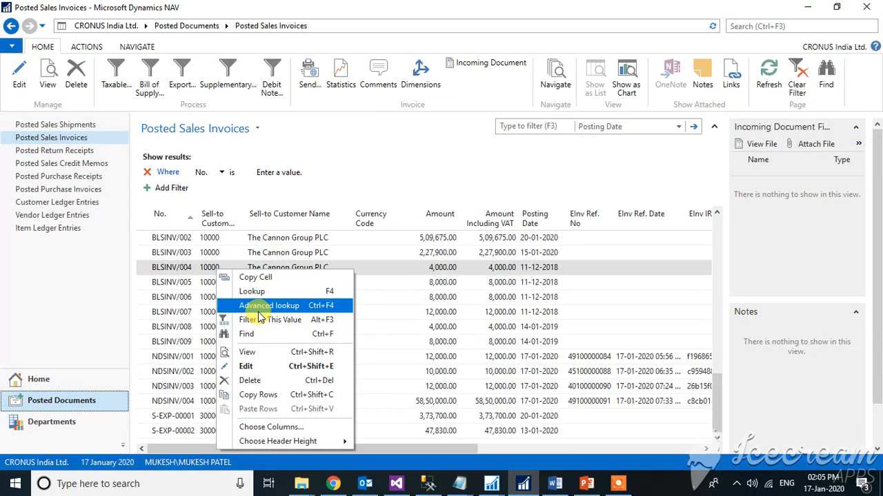
click(270, 320)
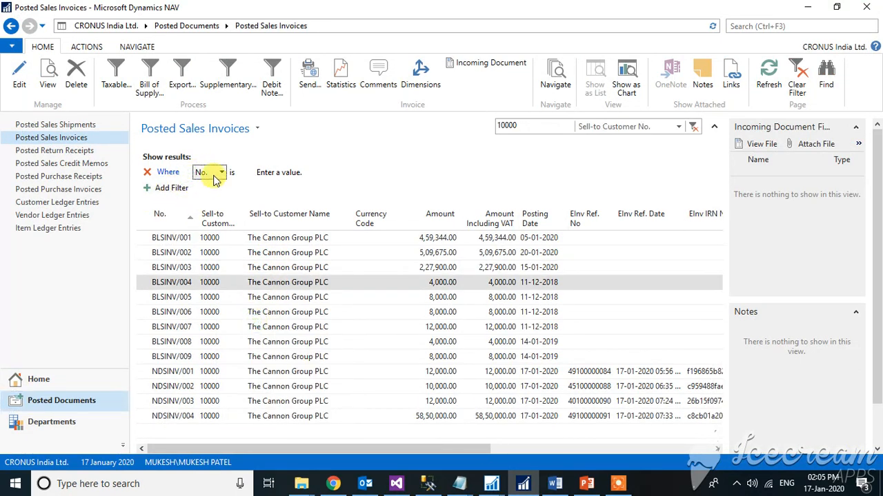
click(223, 171)
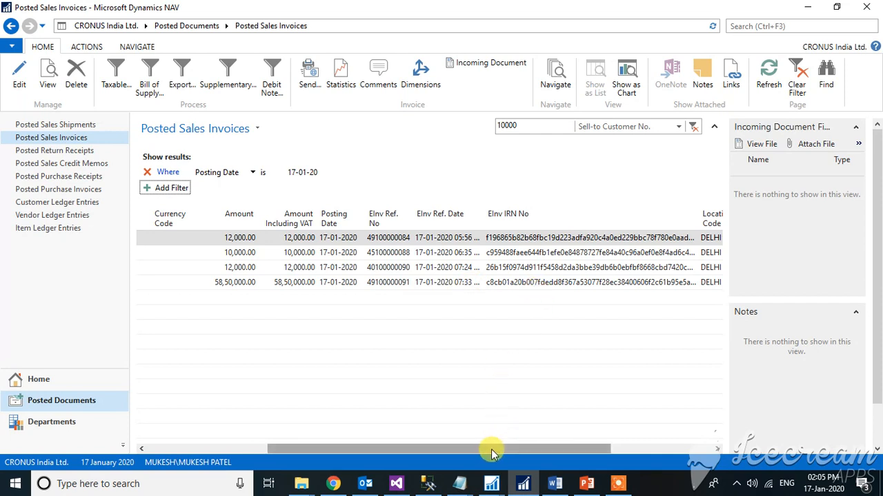
scroll(left, 3)
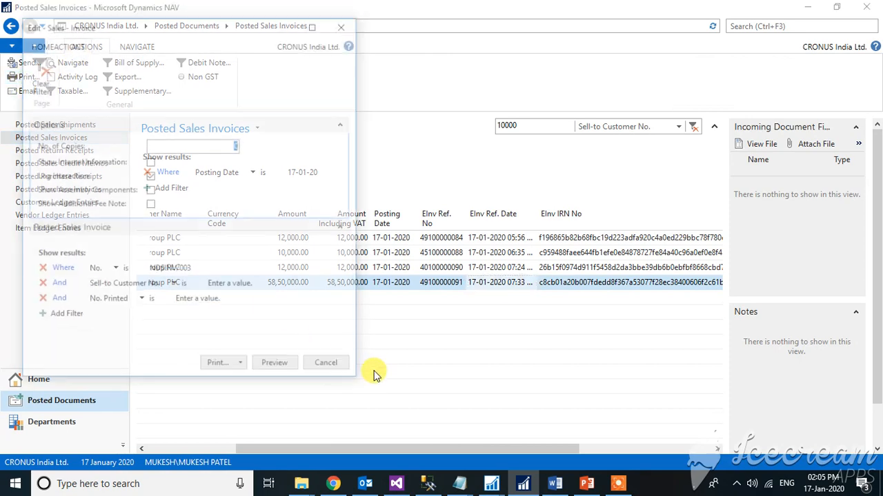
Preview the Sales - Invoice report with its acknowledgement reference, then close the preview
click(325, 361)
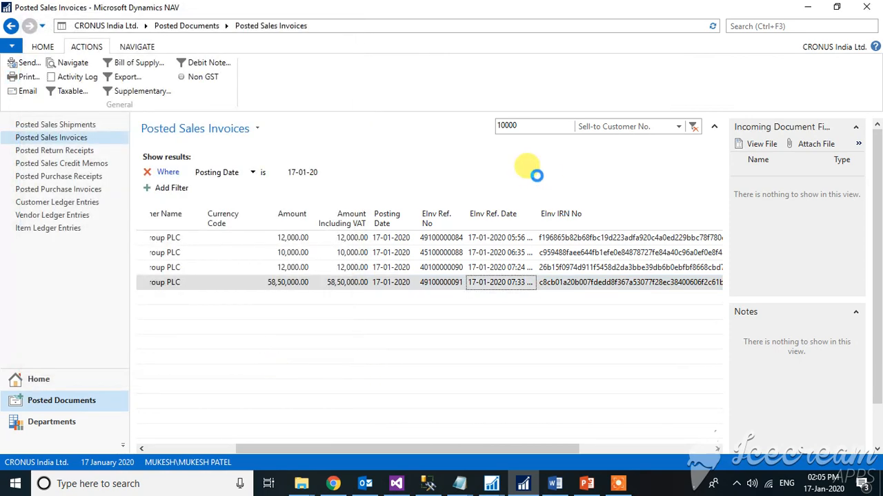
click(24, 77)
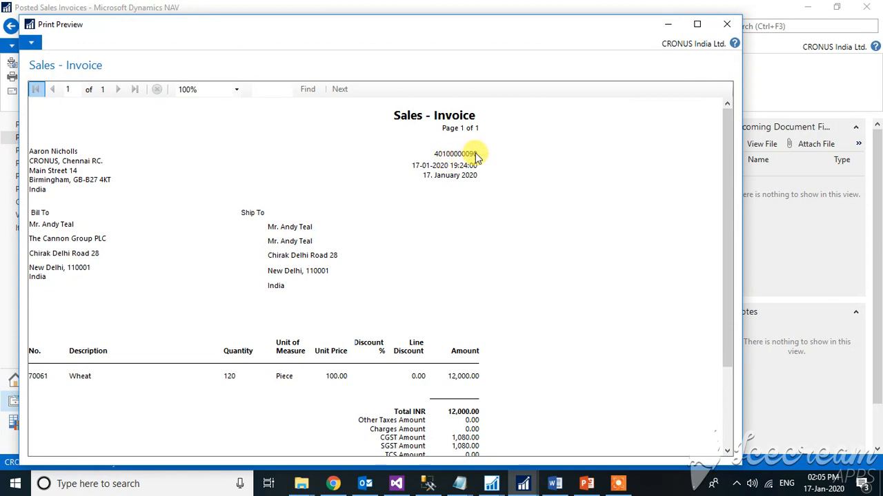
mouse_move(439, 160)
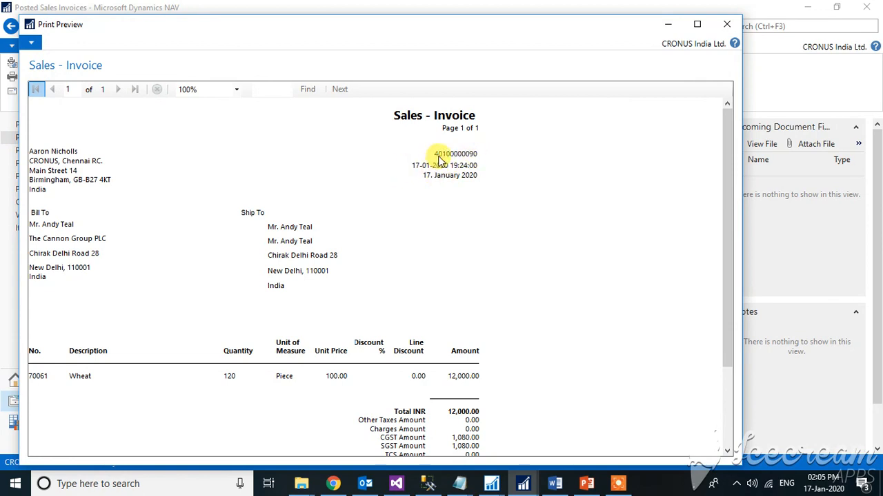
mouse_move(457, 153)
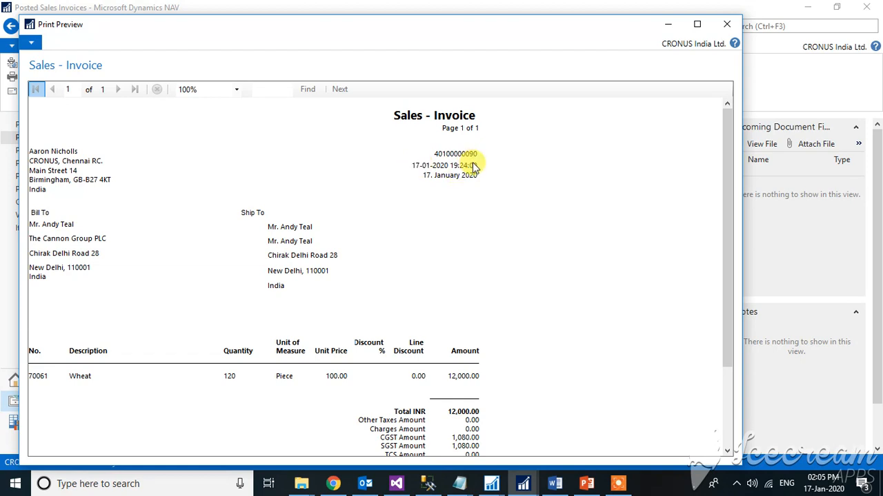
click(725, 25)
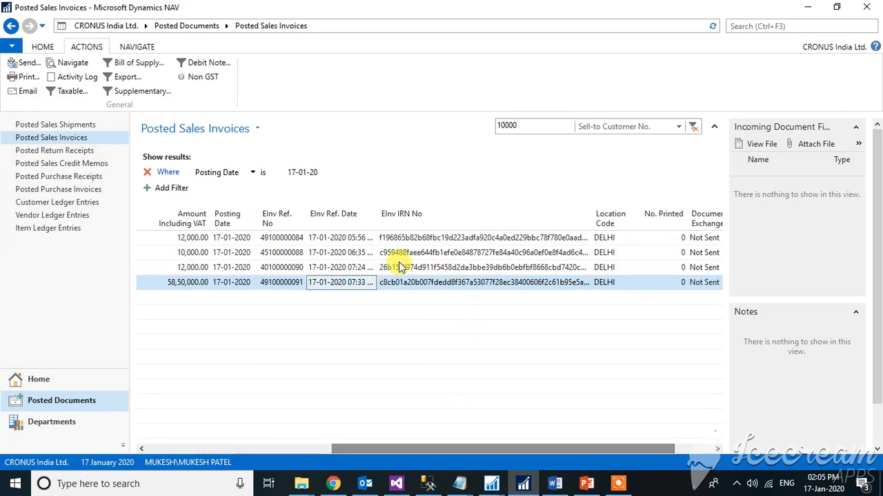
mouse_move(306, 327)
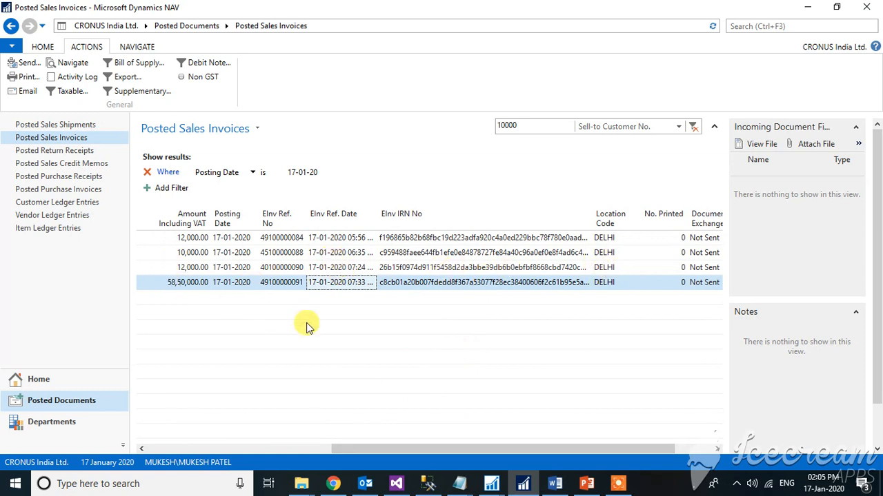
Scan the filtered invoices' e-invoice columns in the Posted Sales Invoices list
scroll(left, 3)
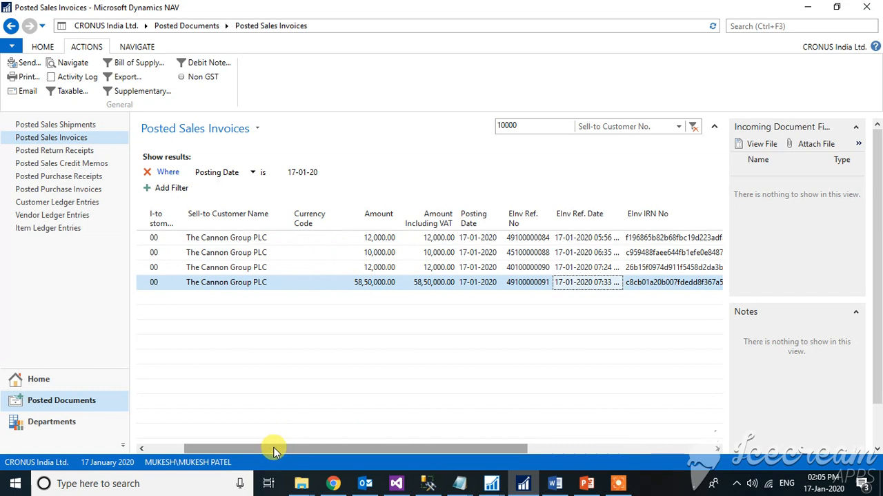
drag(275, 450, 406, 458)
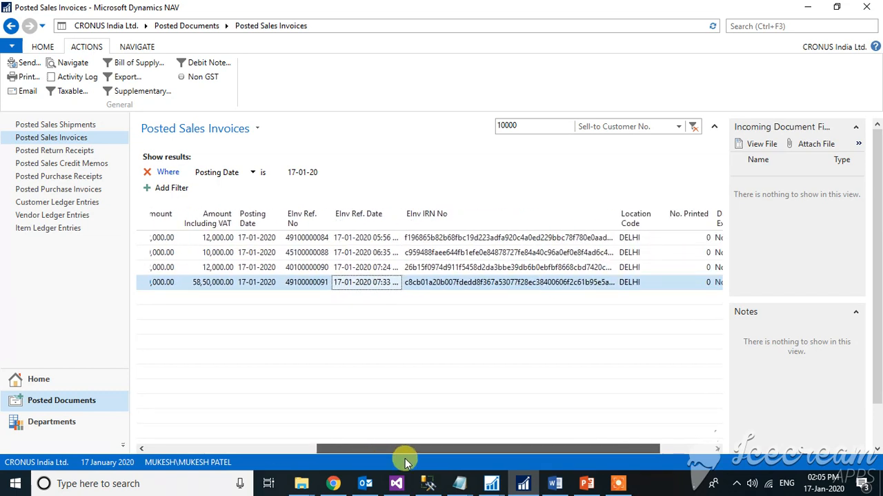
mouse_move(585, 457)
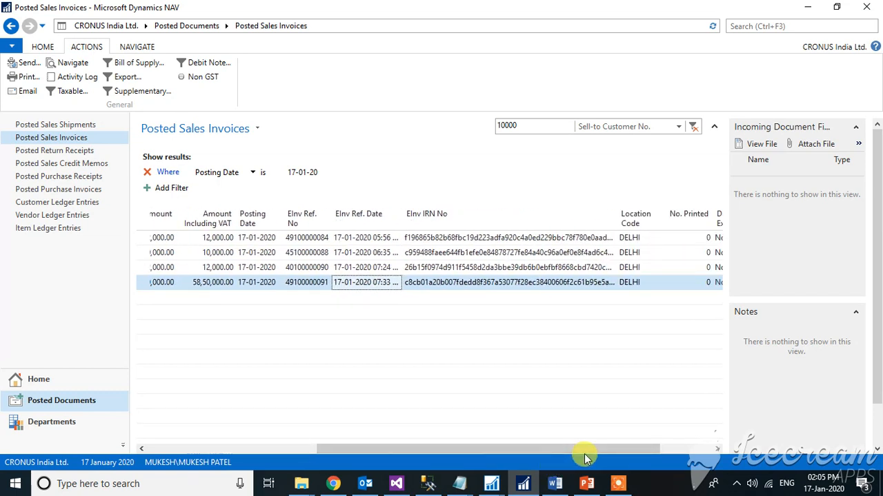
click(458, 482)
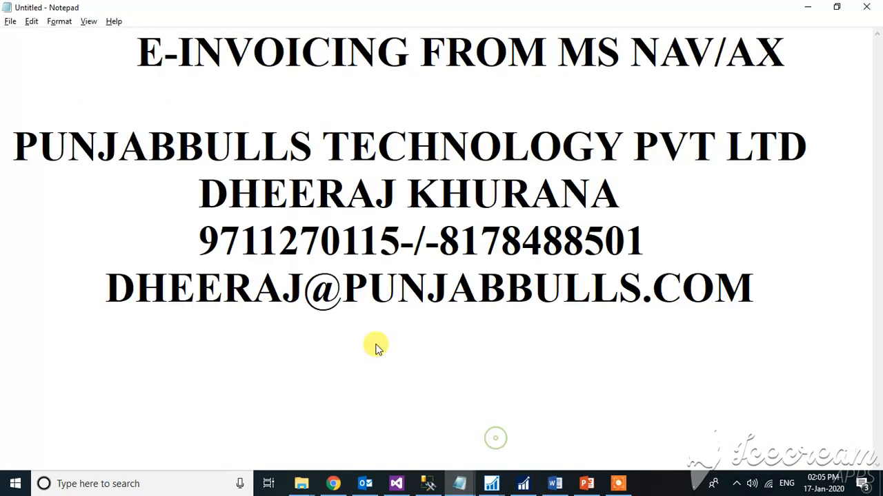
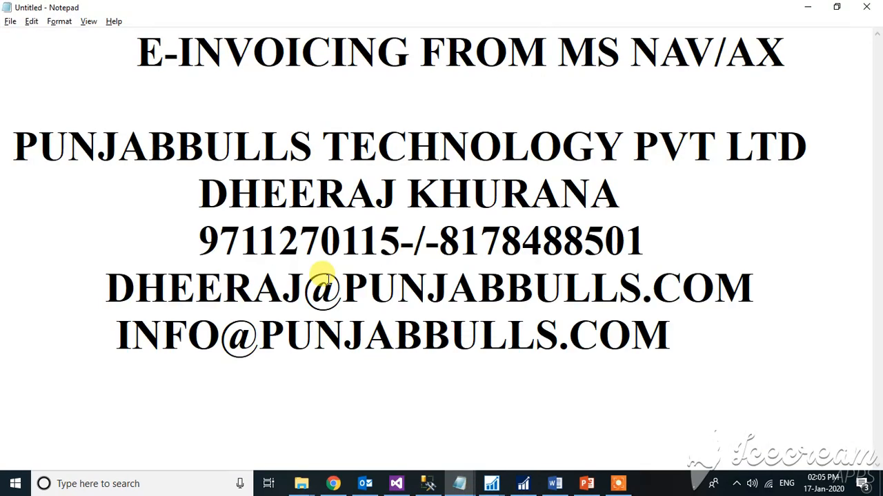